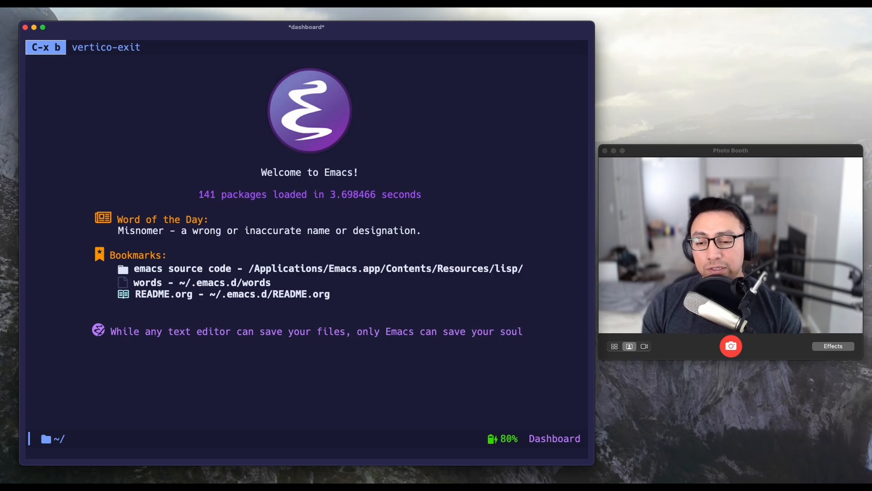
Open README.org from the dashboard bookmarks to show its section outline
{"action": "key", "text": "return"}
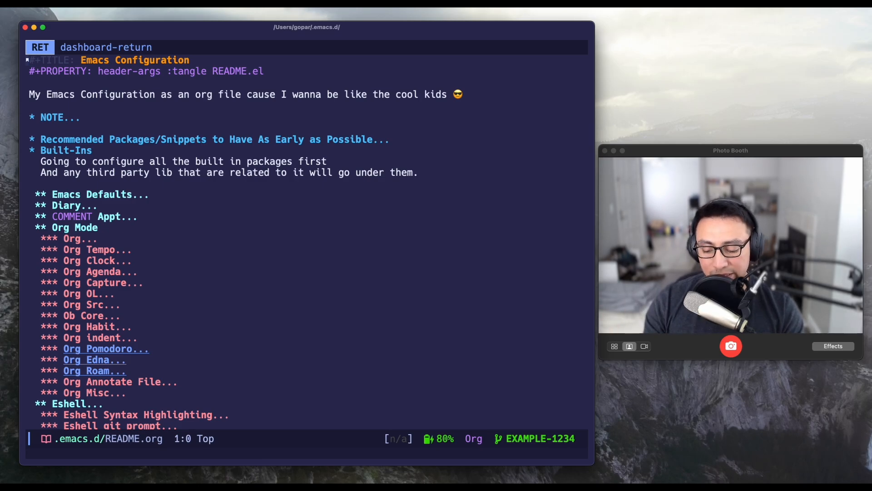
Check the config repo's Magit status with untracked files collapsed, then return to the git-commit block
{"action": "key", "text": "C-x g"}
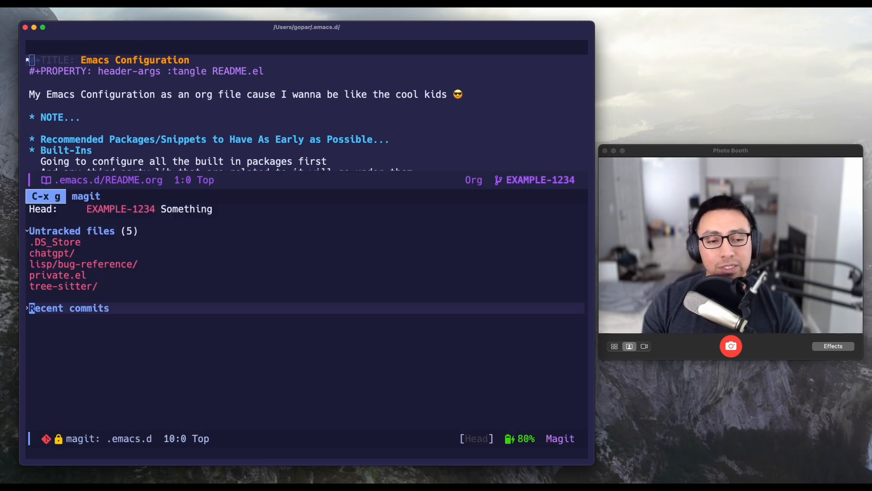
{"action": "key", "text": "Tab"}
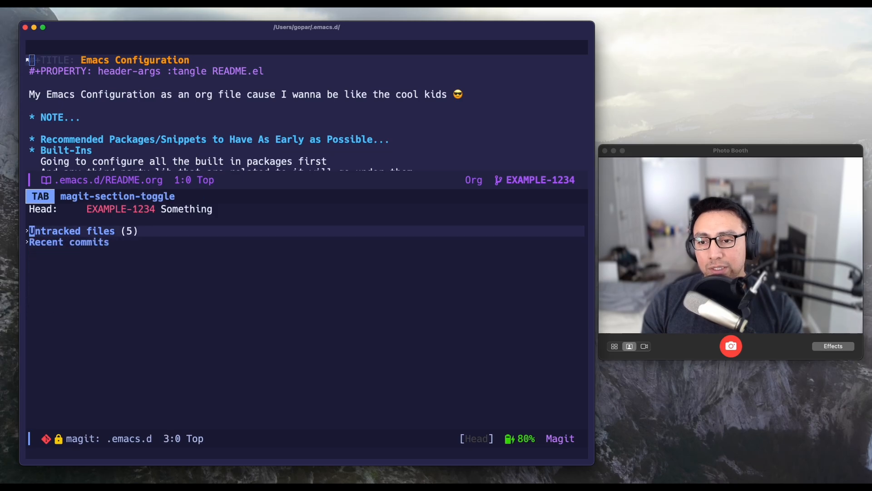
{"action": "key", "text": "q"}
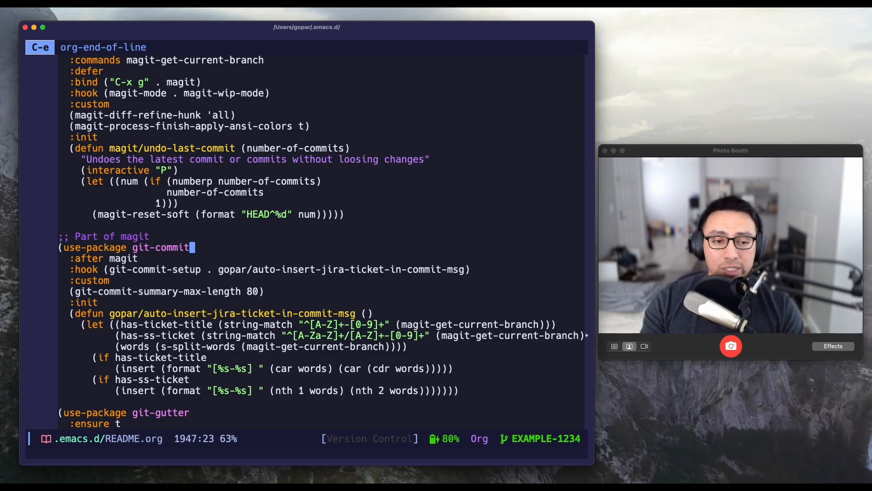
{"action": "key", "text": "C-n"}
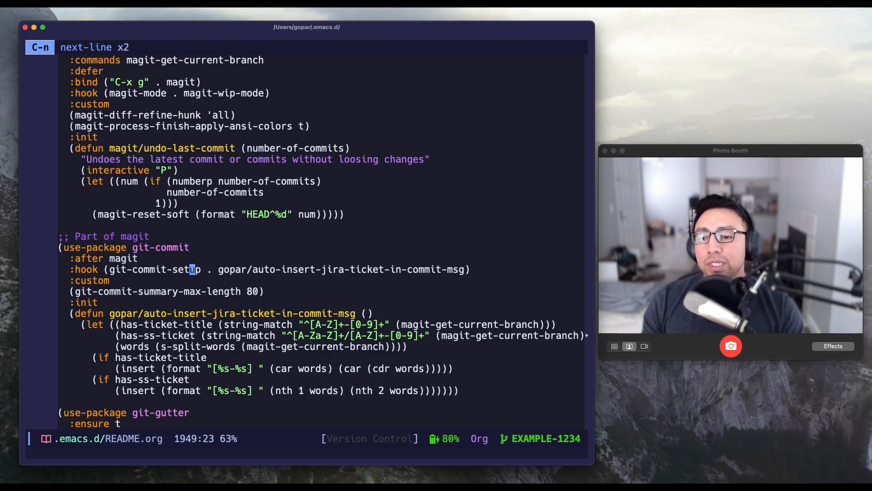
{"action": "key", "text": "C-M-f"}
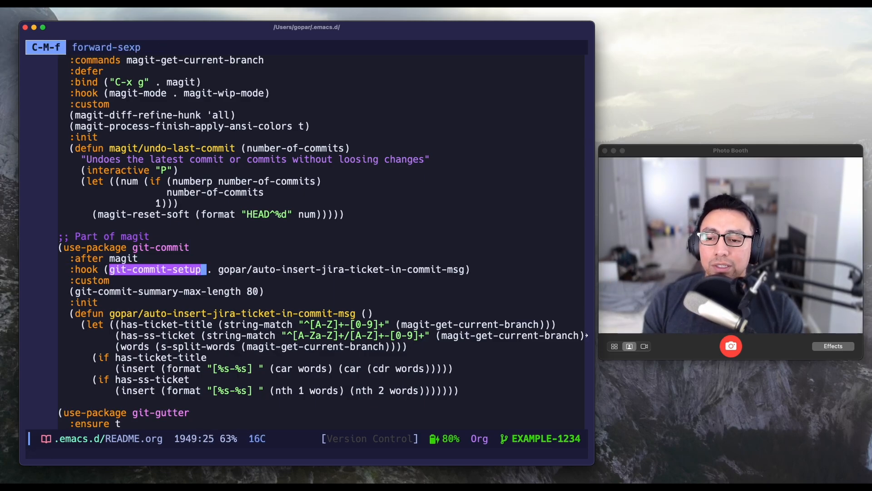
{"action": "key", "text": "M-b"}
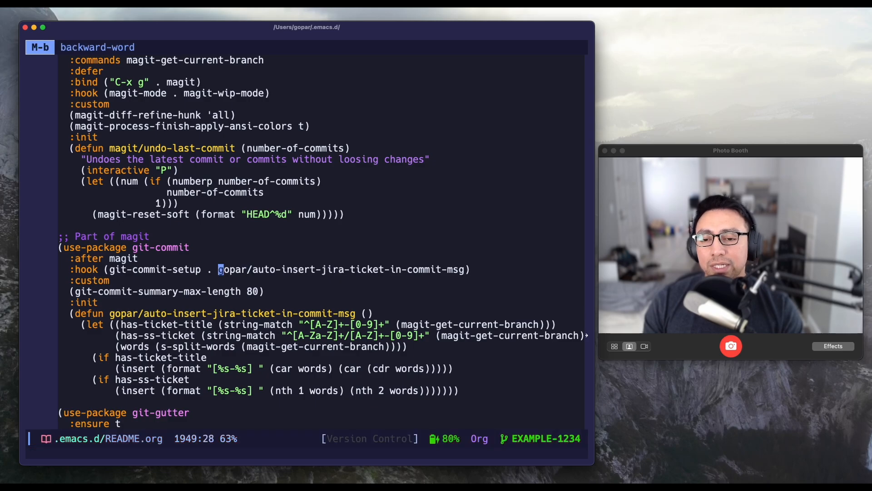
{"action": "key", "text": "C-M-f"}
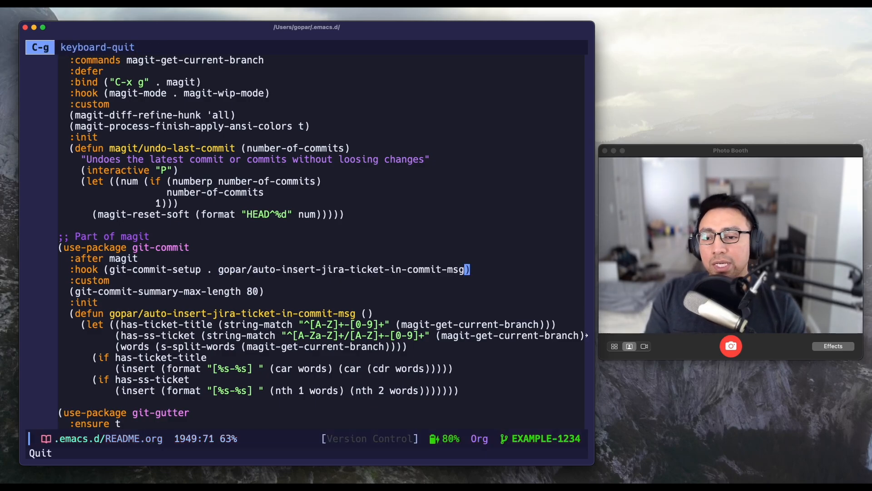
{"action": "key", "text": "C-l"}
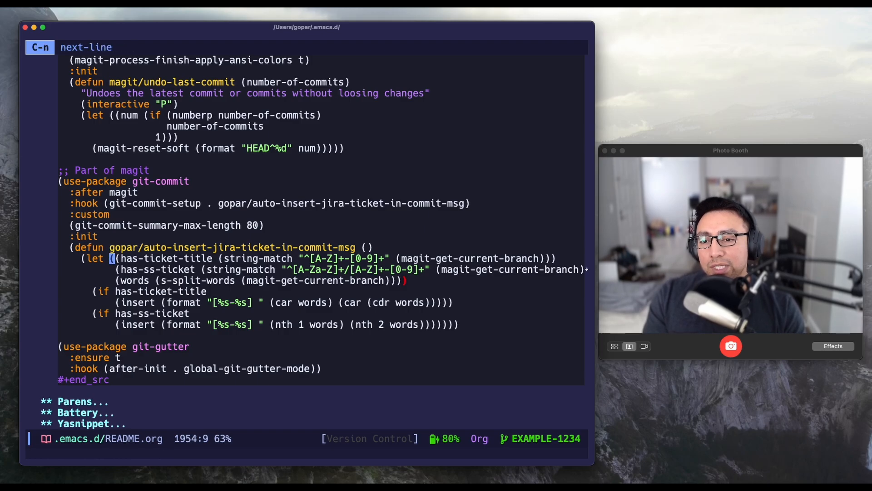
{"action": "key", "text": "M-b"}
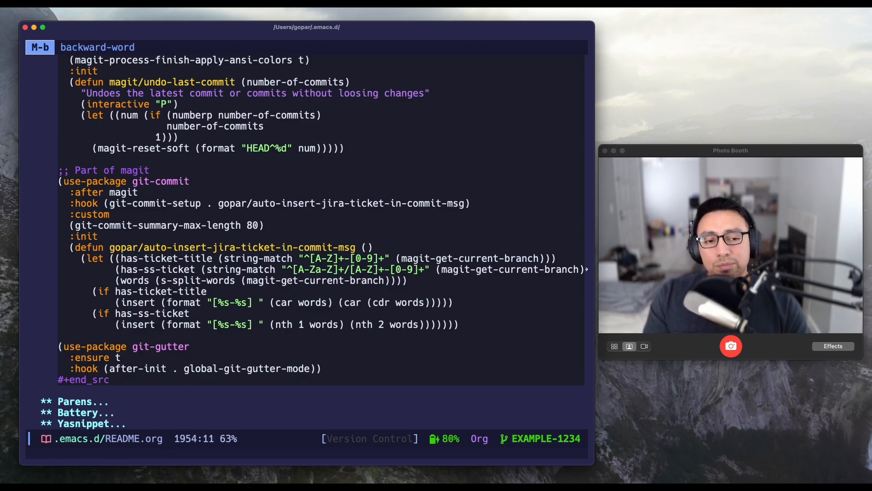
{"action": "key", "text": "C-M-f"}
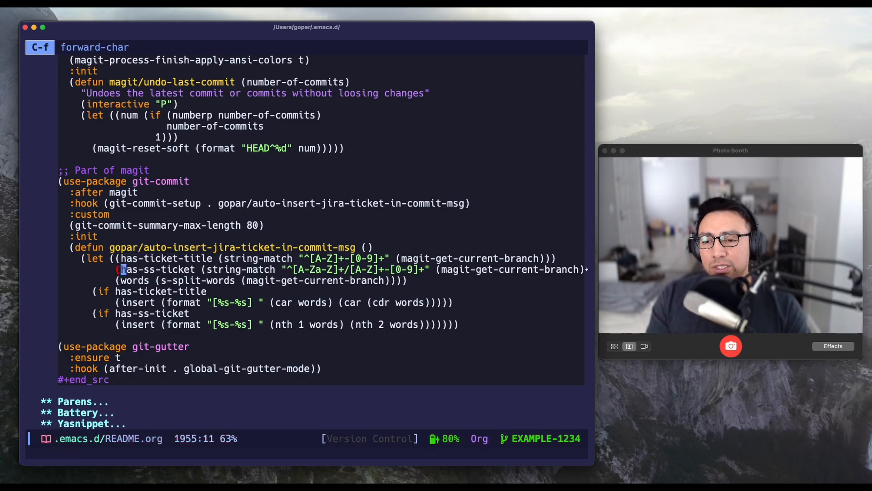
{"action": "key", "text": "C-M-f"}
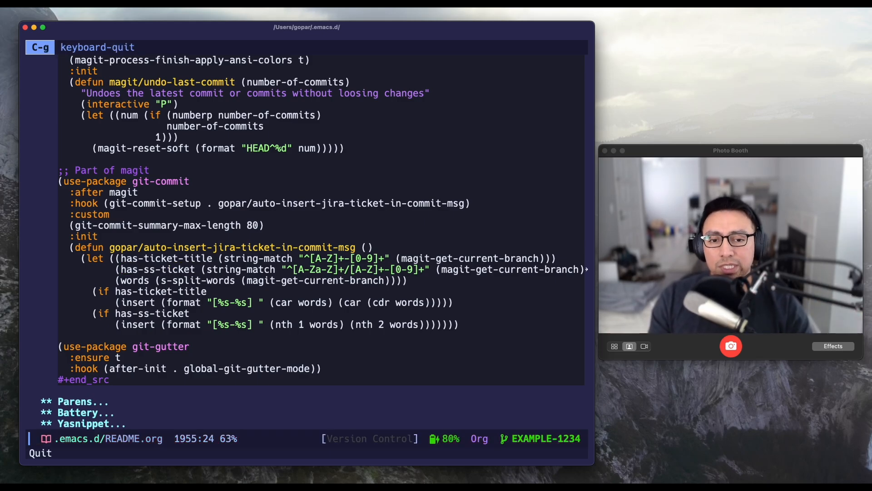
Delete the has-ss-ticket binding and its branch, joining the dangling closing parentheses
{"action": "key", "text": "M-m"}
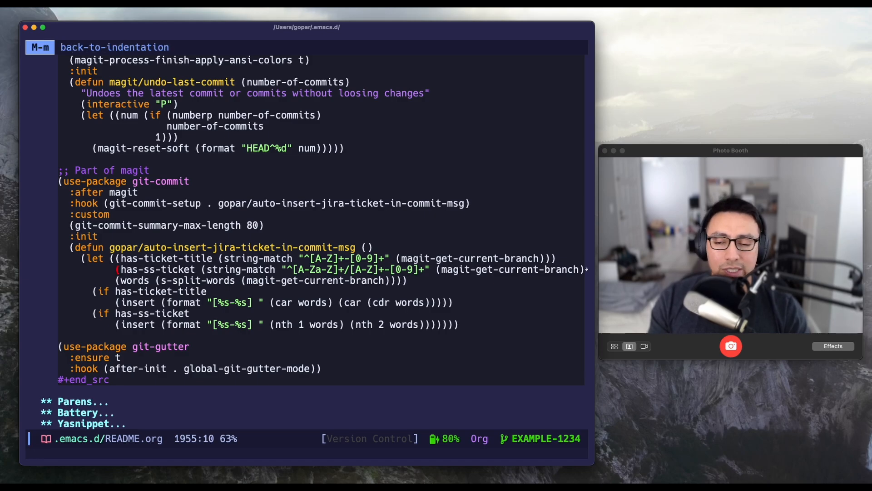
{"action": "key", "text": "C-k"}
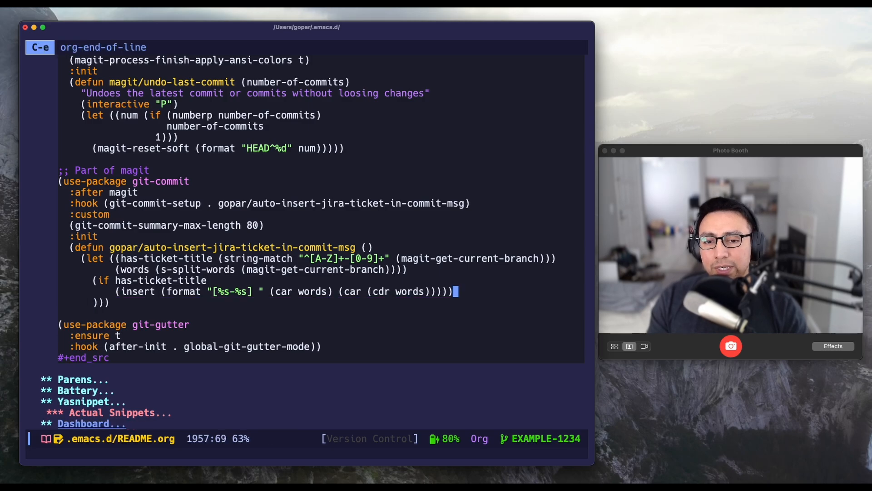
{"action": "key", "text": "C-p"}
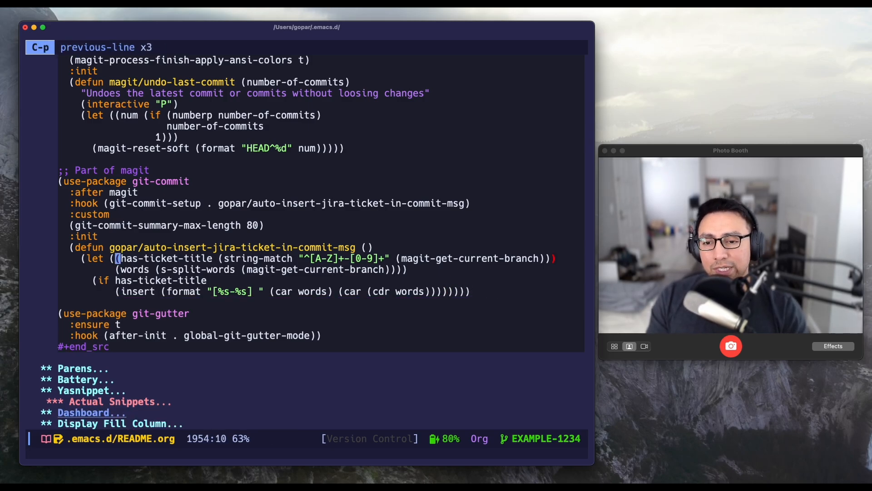
Select and inspect the bracketed format placeholder, then review the diff in Magit status
{"action": "key", "text": "C-f"}
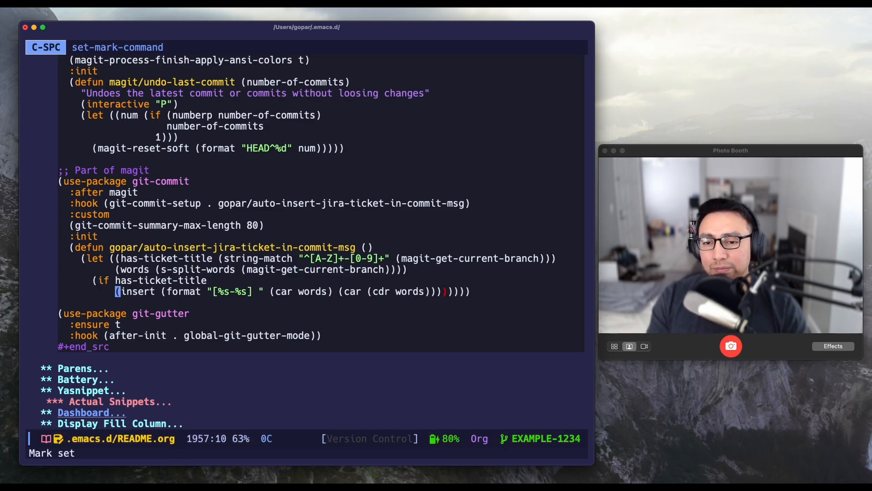
{"action": "key", "text": "ctrl+g"}
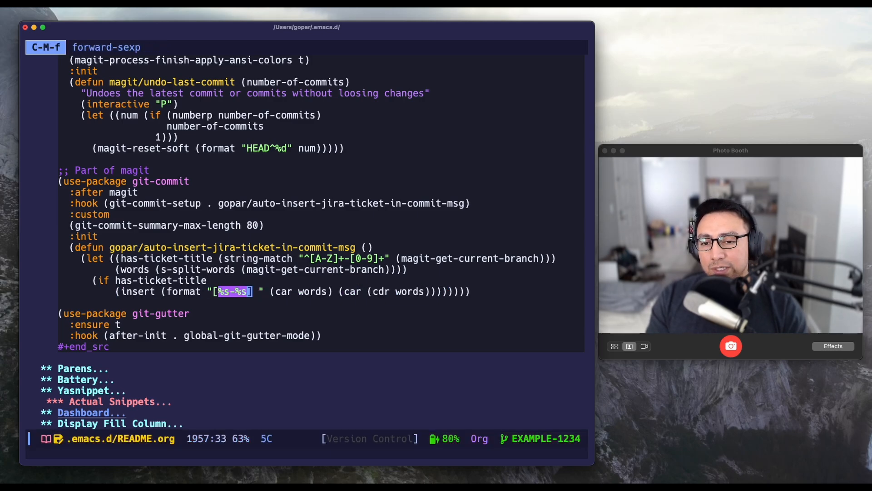
{"action": "key", "text": "C-b"}
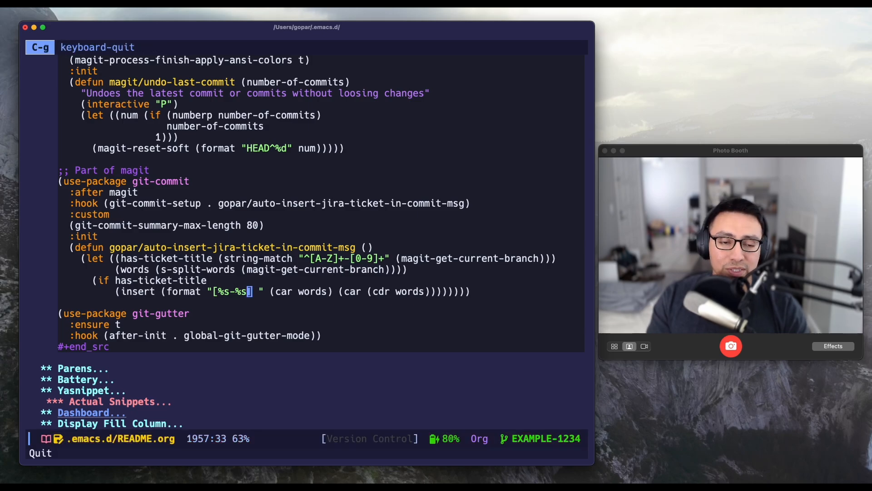
{"action": "key", "text": "C-e"}
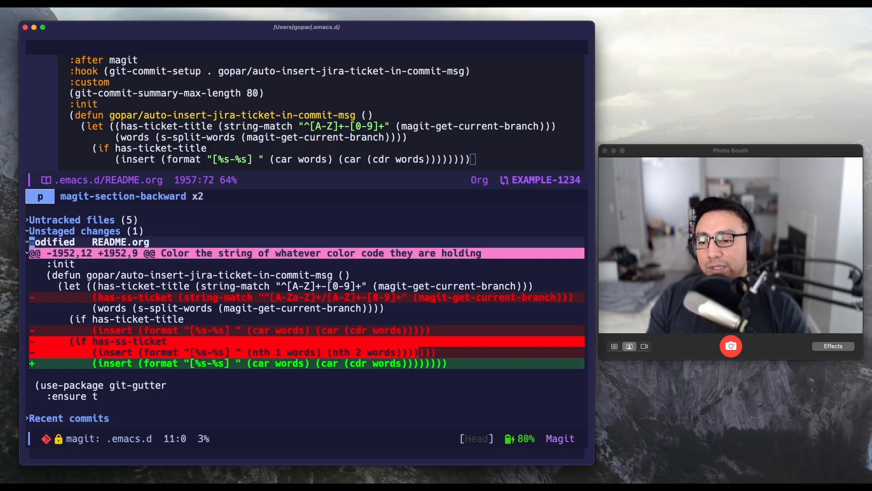
Stage the README.org hunk and start a commit prefilled with [EXAMPLE-1234]
{"action": "key", "text": "n"}
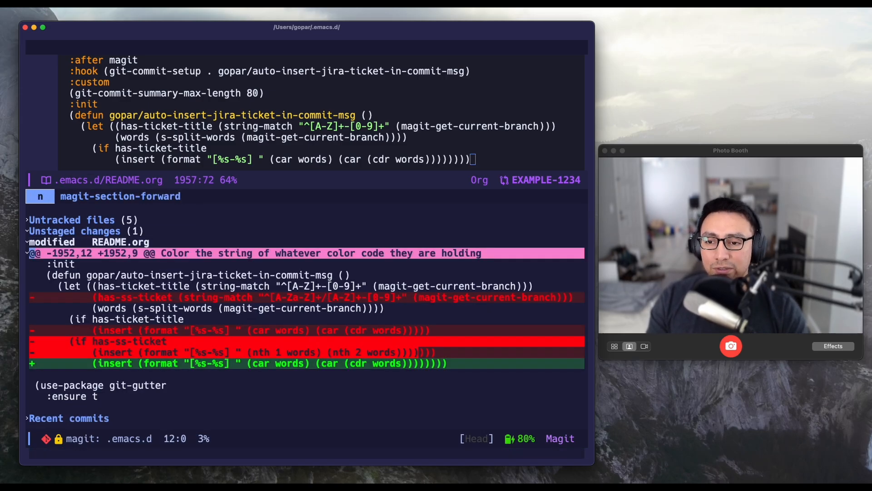
{"action": "key", "text": "p"}
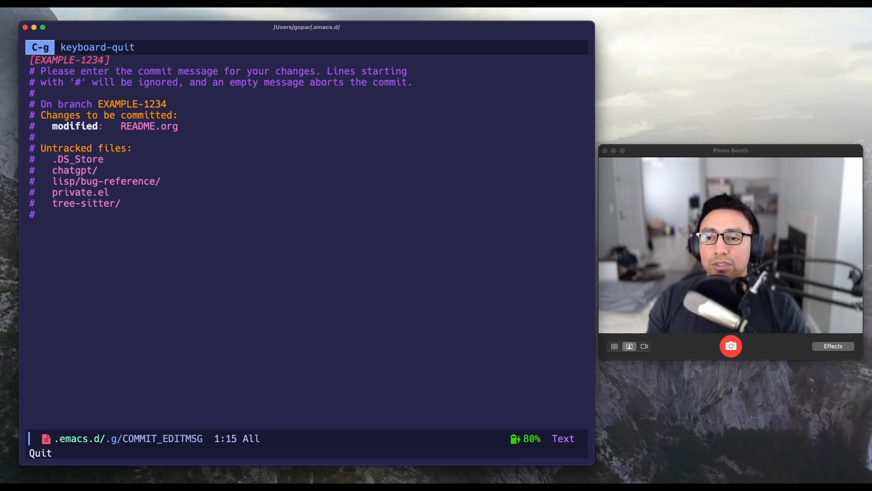
Type 'Just for show in youtube' after the ticket, cancel the commit, and return to README.org
{"action": "type", "text": "Just for show in youtube"}
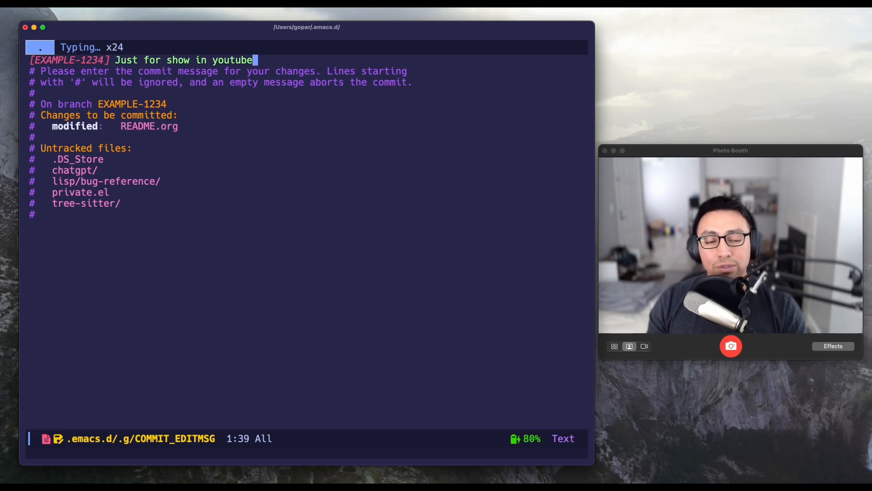
{"action": "key", "text": "C-c C-k"}
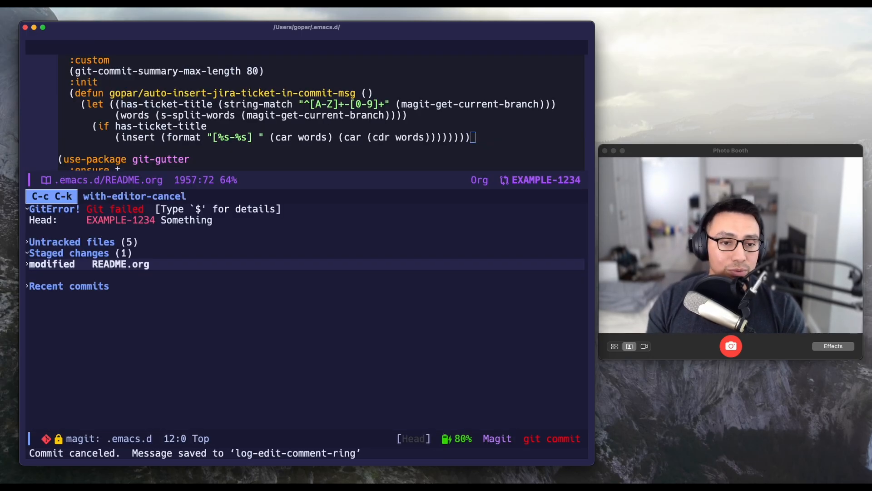
{"action": "key", "text": "ctrl+space"}
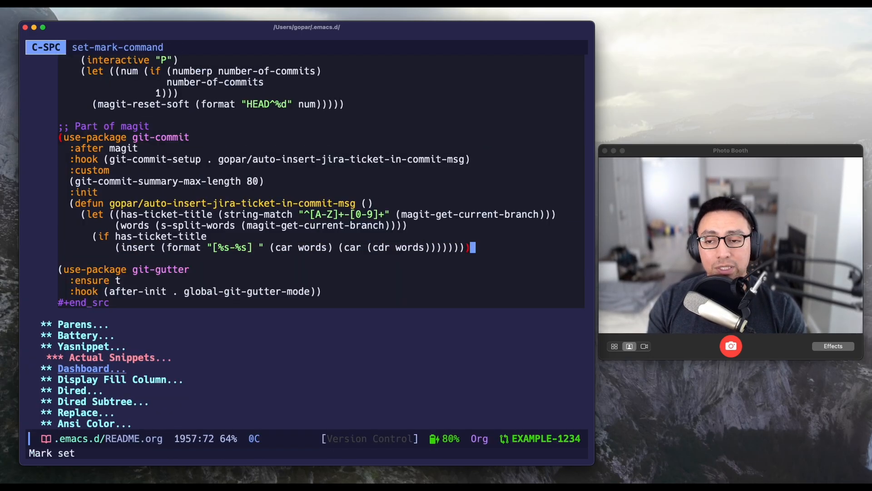